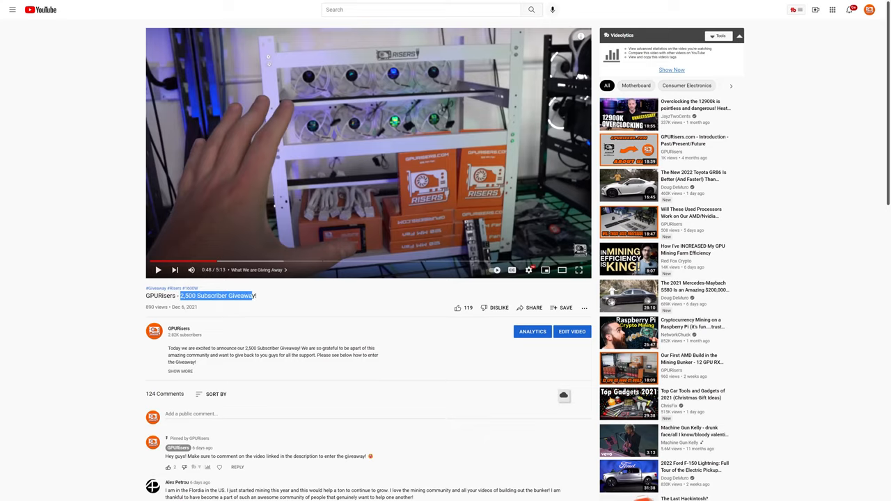
Step: Expand the giveaway video's full description to reveal the entry rules
{"action": "scroll", "scroll_direction": "down", "scroll_amount": 3}
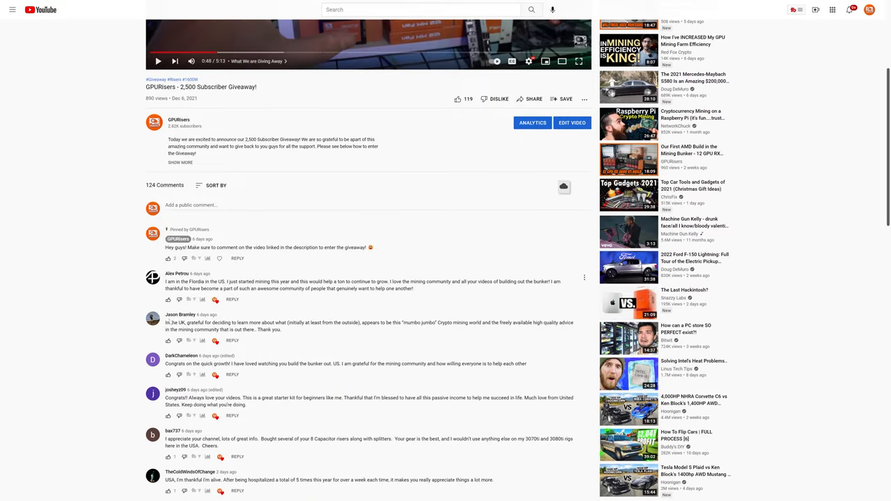
{"action": "mouse_move", "coordinate": [834, 417]}
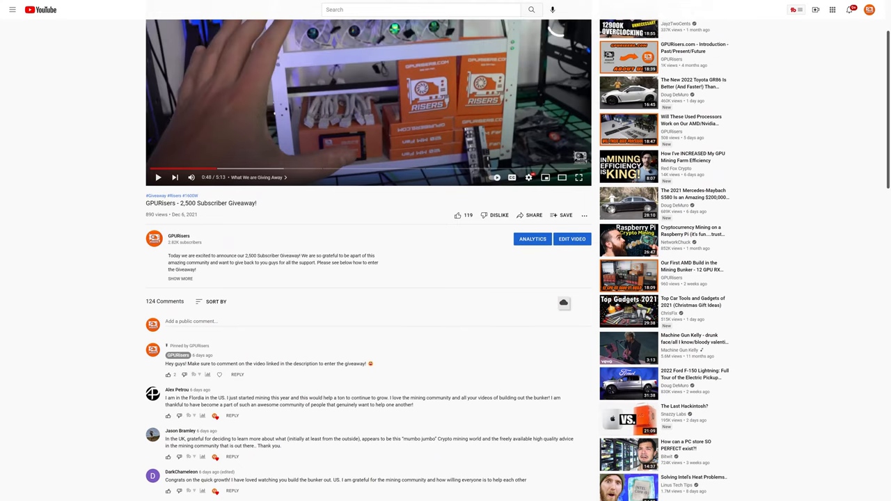
{"action": "scroll", "scroll_direction": "down", "scroll_amount": 3}
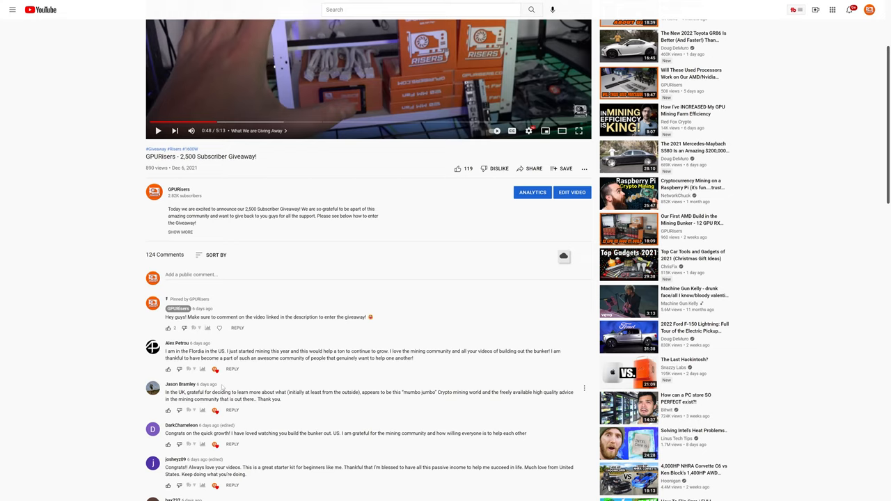
{"action": "scroll", "scroll_direction": "down", "scroll_amount": 3}
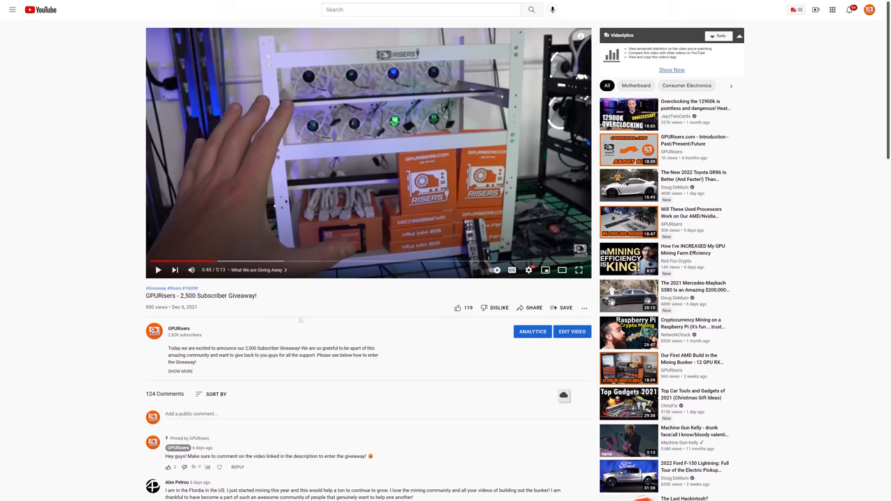
{"action": "scroll", "scroll_direction": "down", "scroll_amount": 3}
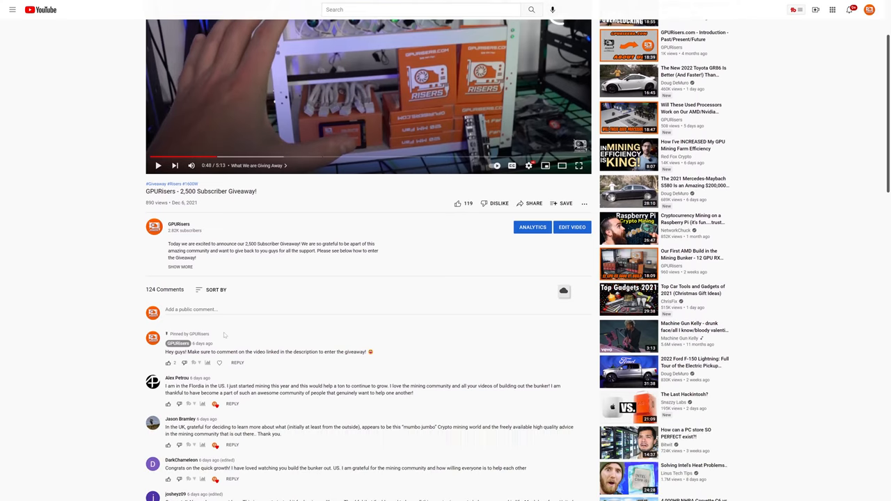
{"action": "left_click", "coordinate": [179, 267]}
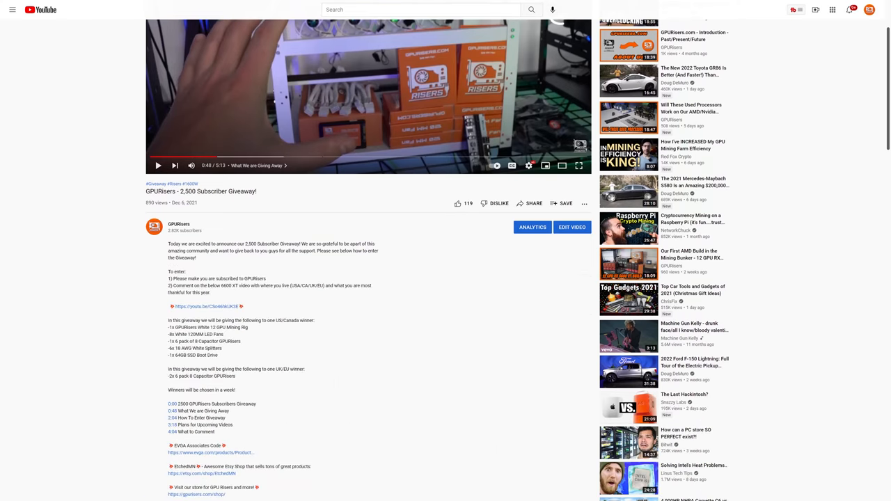
Step: Scroll through the expanded description to read the rules and prize list
{"action": "scroll", "scroll_direction": "down", "scroll_amount": 3}
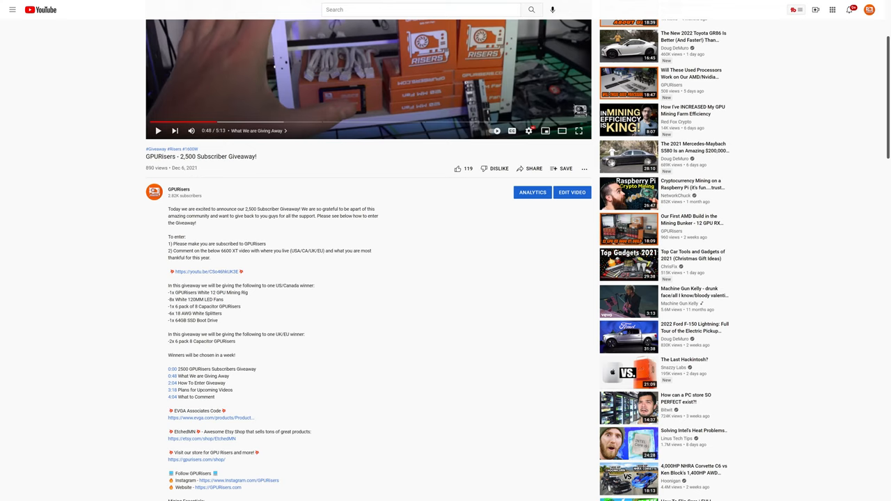
{"action": "scroll", "scroll_direction": "down", "scroll_amount": 3}
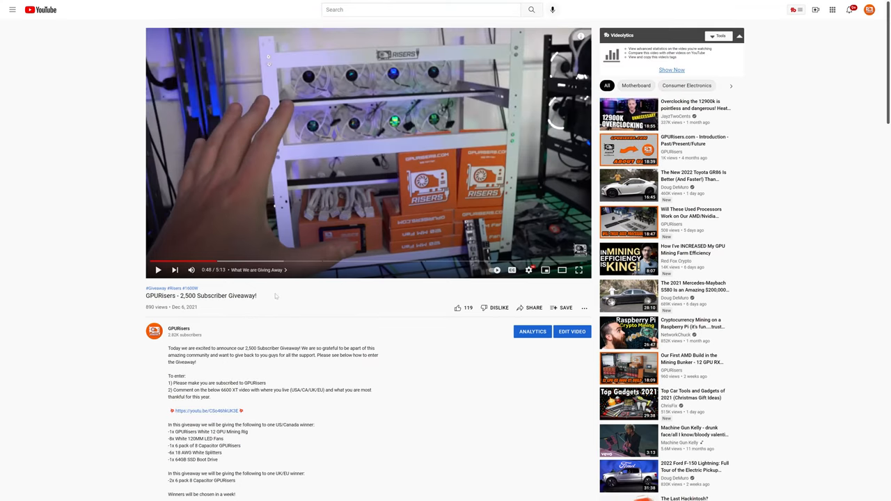
{"action": "scroll", "scroll_direction": "down", "scroll_amount": 3}
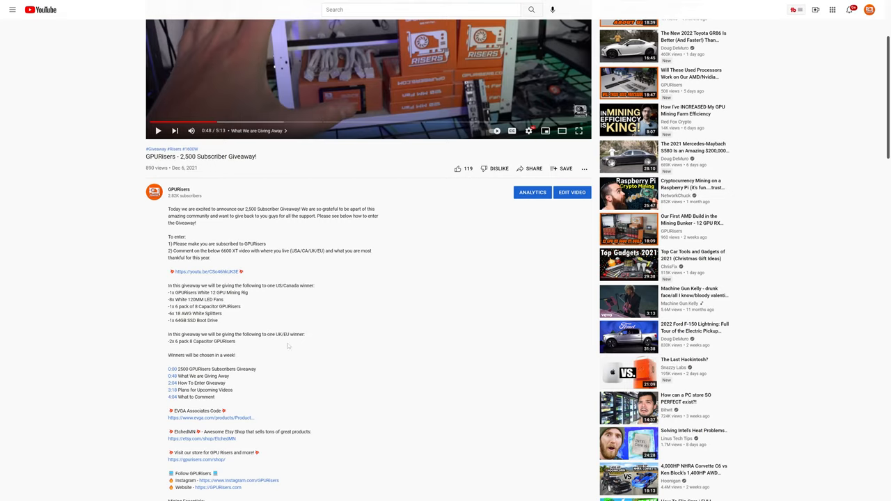
{"action": "mouse_move", "coordinate": [243, 350]}
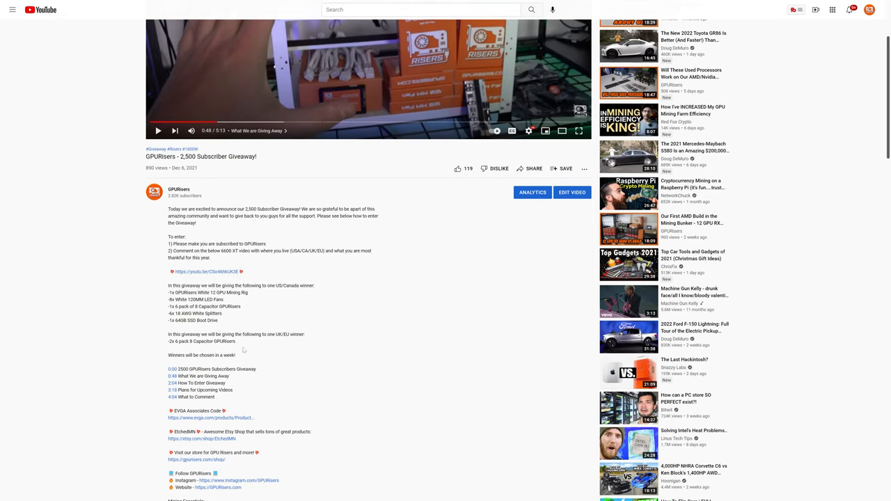
{"action": "scroll", "scroll_direction": "down", "scroll_amount": 3}
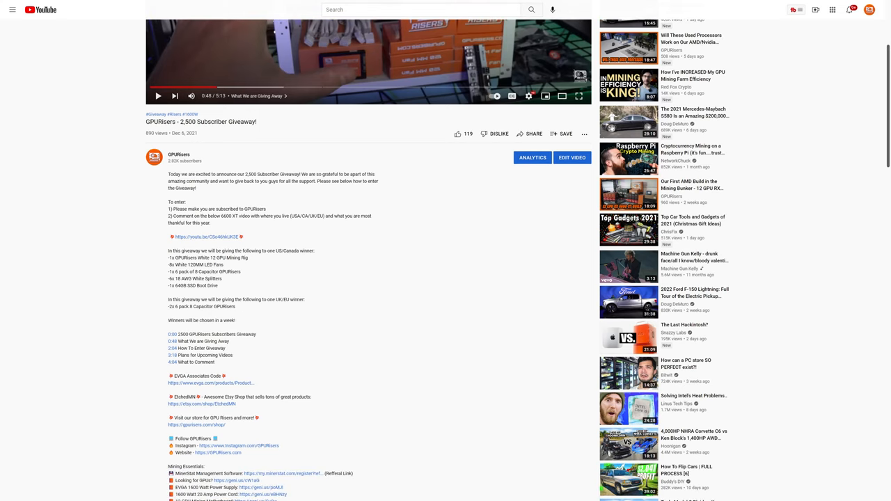
{"action": "scroll", "scroll_direction": "down", "scroll_amount": 3}
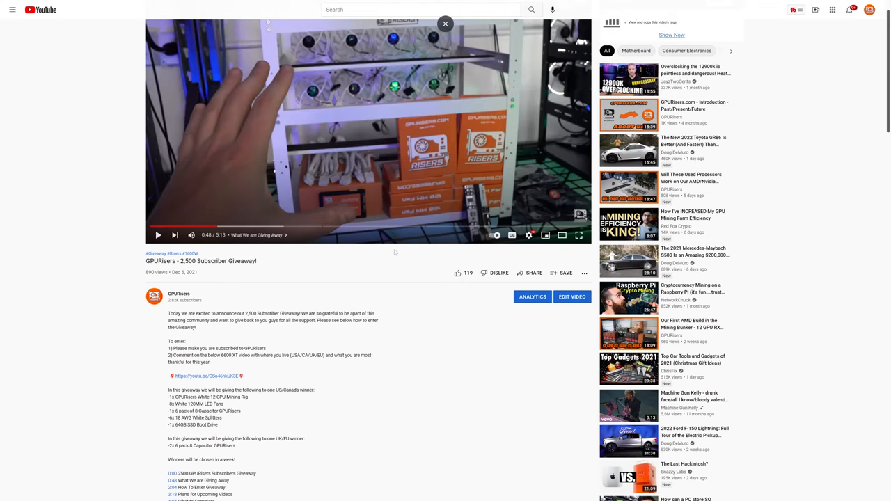
{"action": "scroll", "scroll_direction": "down", "scroll_amount": 3}
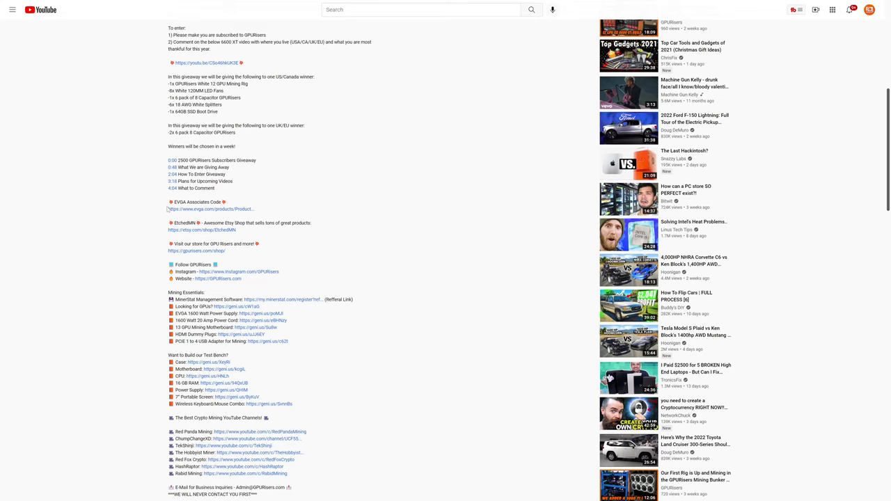
{"action": "scroll", "scroll_direction": "down", "scroll_amount": 3}
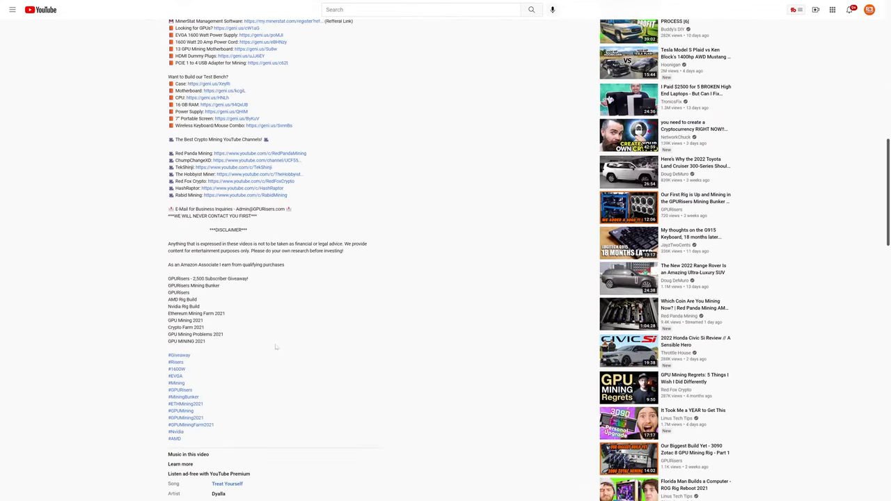
{"action": "scroll", "scroll_direction": "up", "scroll_amount": 3}
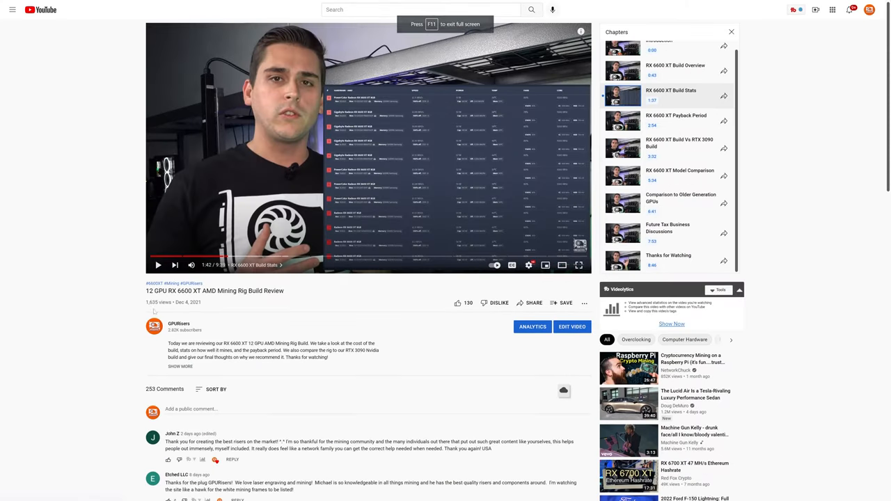
Step: Scroll down through the RX 6600 XT mining rig review video's comments
{"action": "scroll", "scroll_direction": "down", "scroll_amount": 3}
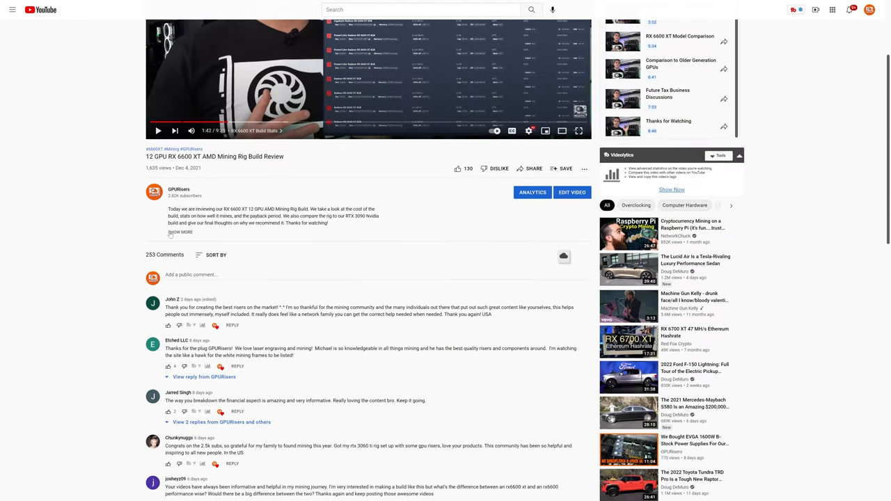
{"action": "scroll", "scroll_direction": "down", "scroll_amount": 3}
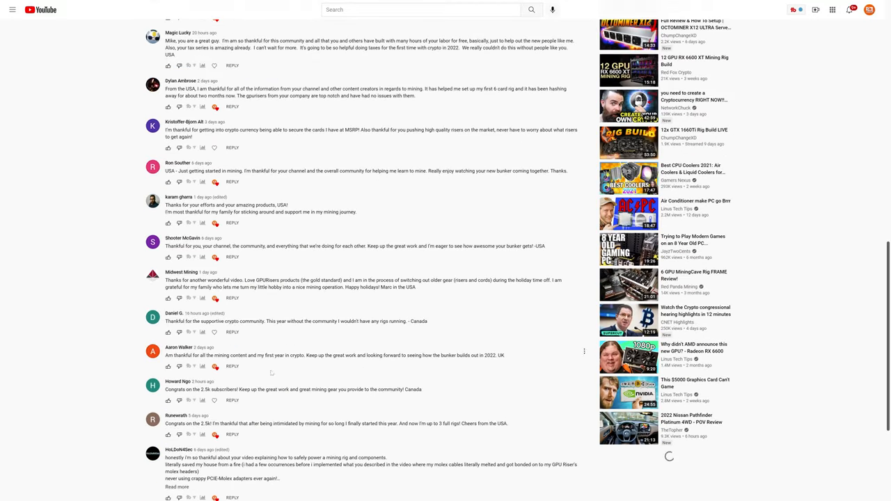
{"action": "scroll", "scroll_direction": "down", "scroll_amount": 3}
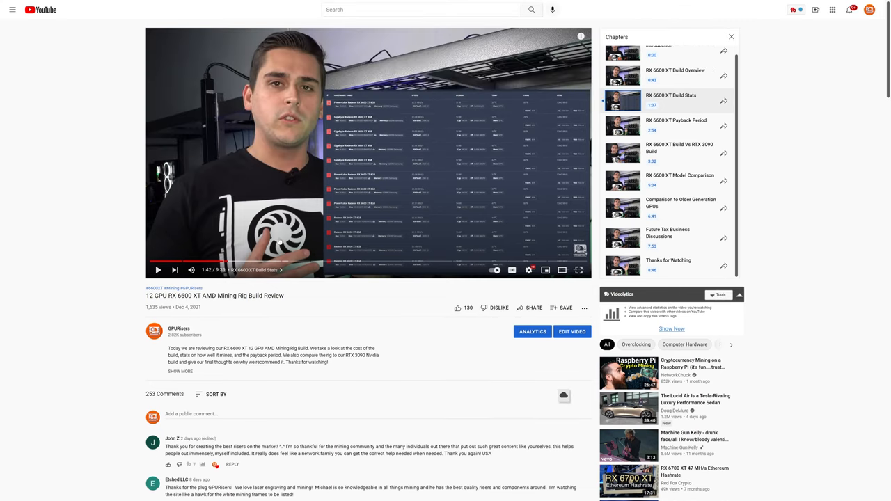
{"action": "scroll", "scroll_direction": "down", "scroll_amount": 3}
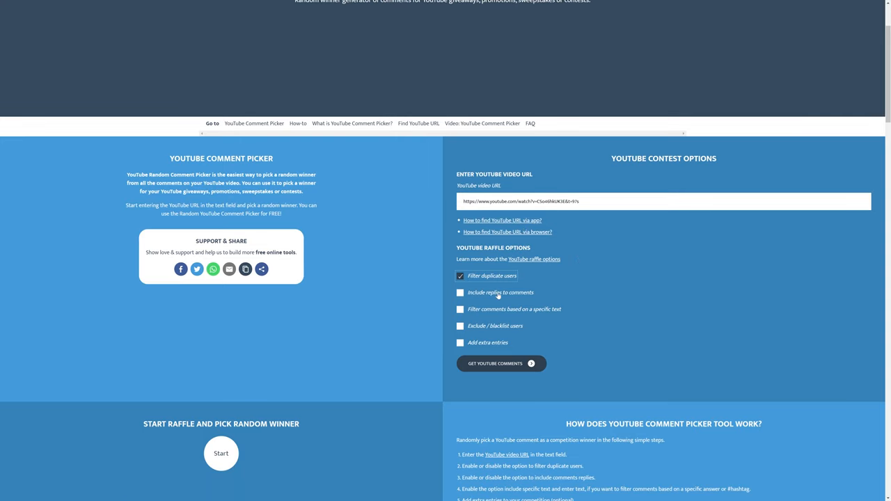
{"action": "mouse_move", "coordinate": [472, 314]}
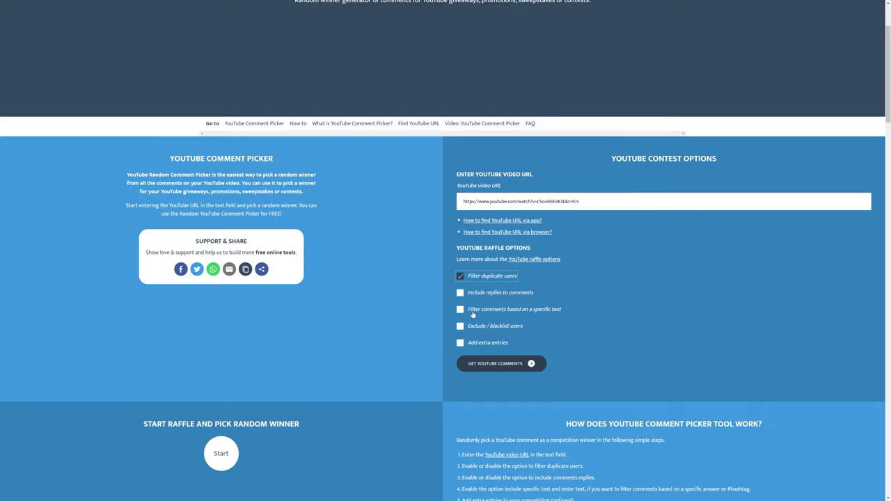
{"action": "mouse_move", "coordinate": [571, 313]}
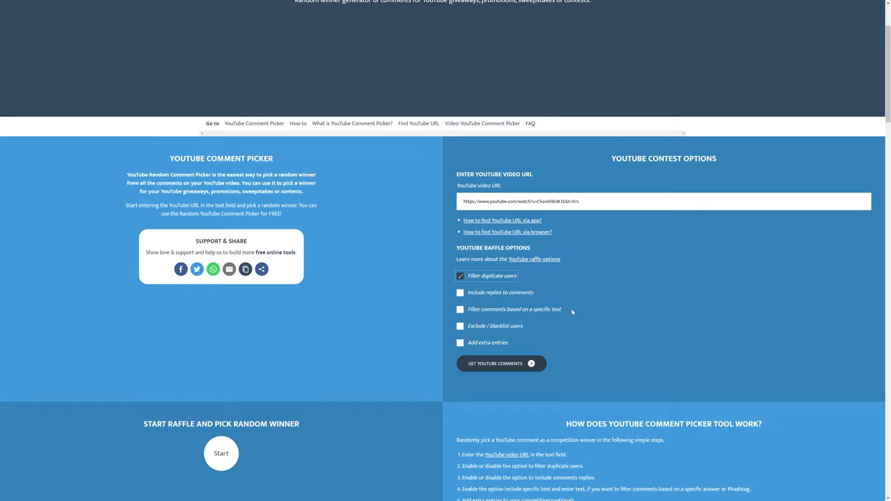
{"action": "mouse_move", "coordinate": [555, 313]}
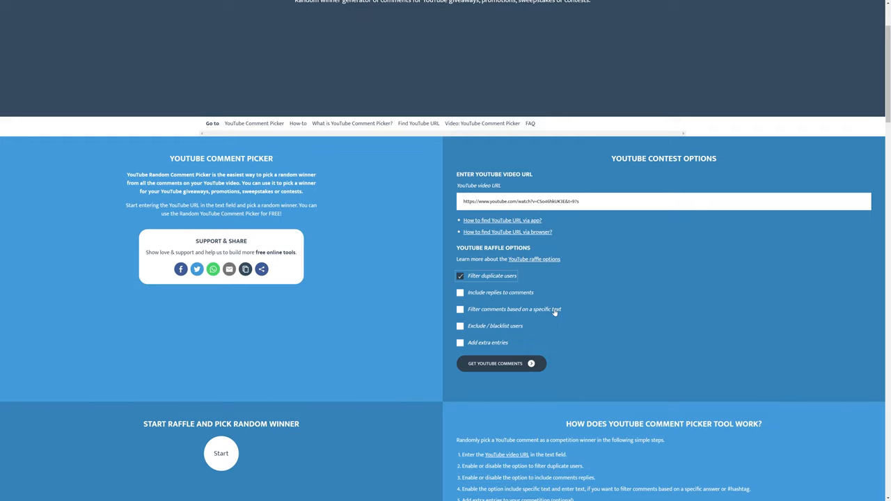
Step: Fetch the video's comments with duplicate users filtered, yielding 217 unique comments
{"action": "scroll", "scroll_direction": "down", "scroll_amount": 3}
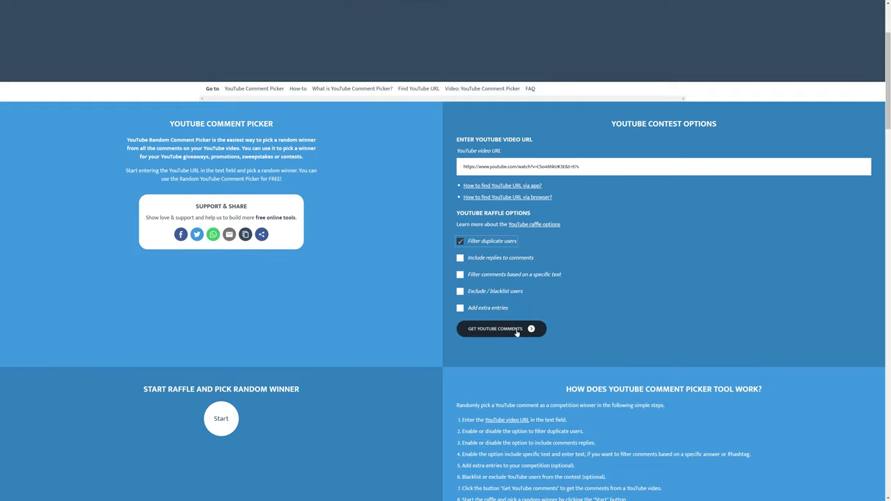
{"action": "left_click", "coordinate": [495, 329]}
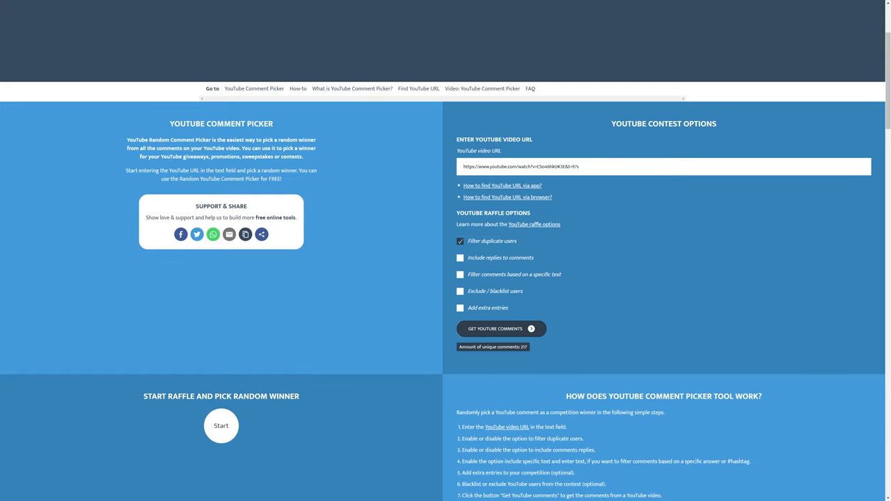
{"action": "scroll", "scroll_direction": "down", "scroll_amount": 3}
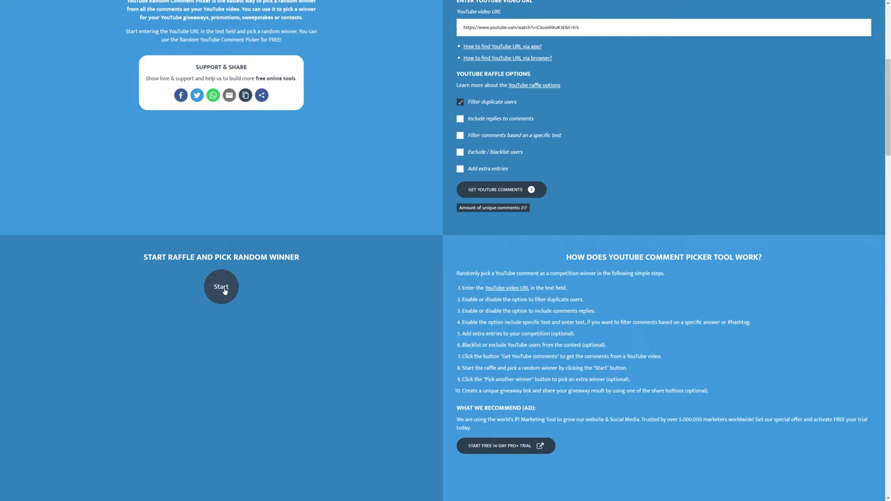
Step: Start the raffle to draw a random winner from the 217 commenters
{"action": "left_click", "coordinate": [221, 286]}
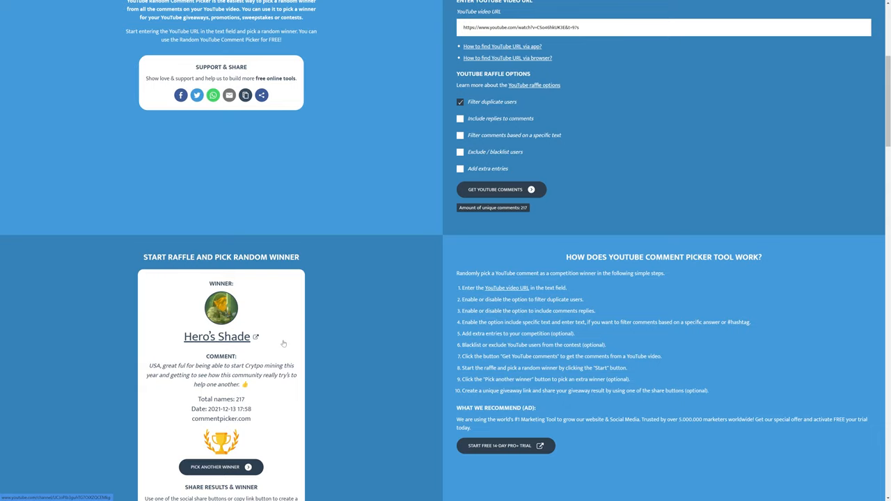
{"action": "scroll", "scroll_direction": "down", "scroll_amount": 3}
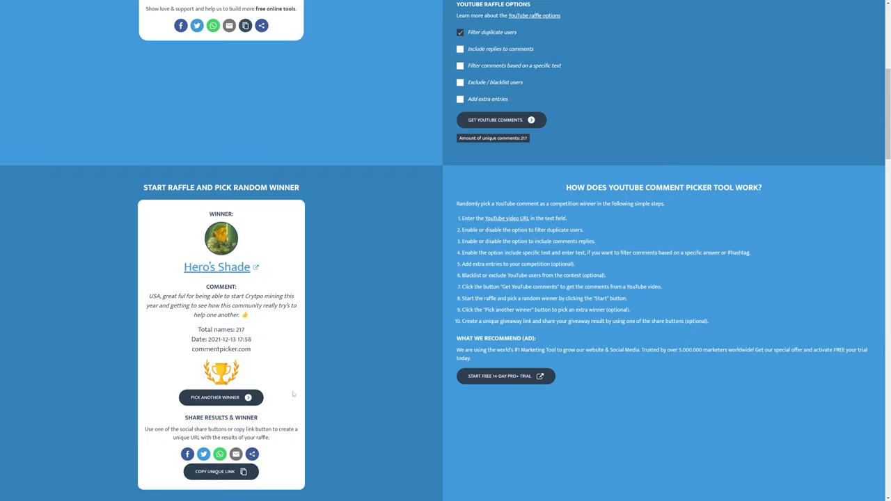
{"action": "left_click", "coordinate": [220, 396]}
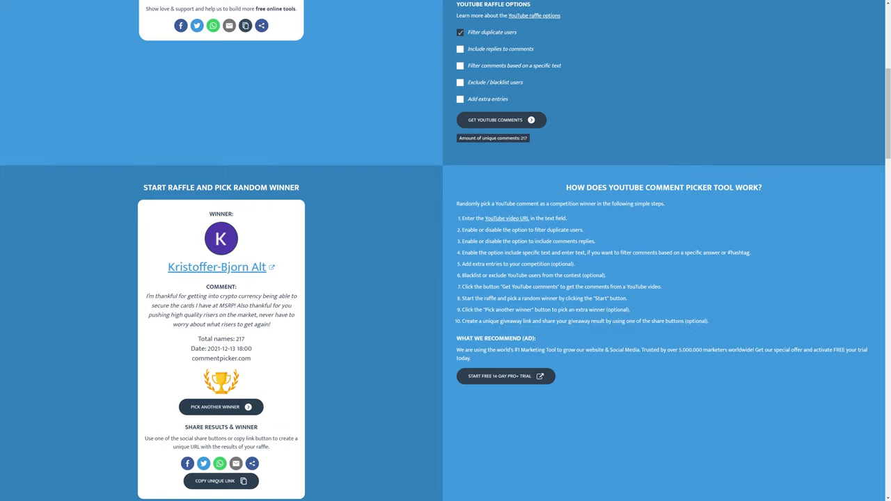
{"action": "left_click", "coordinate": [215, 406]}
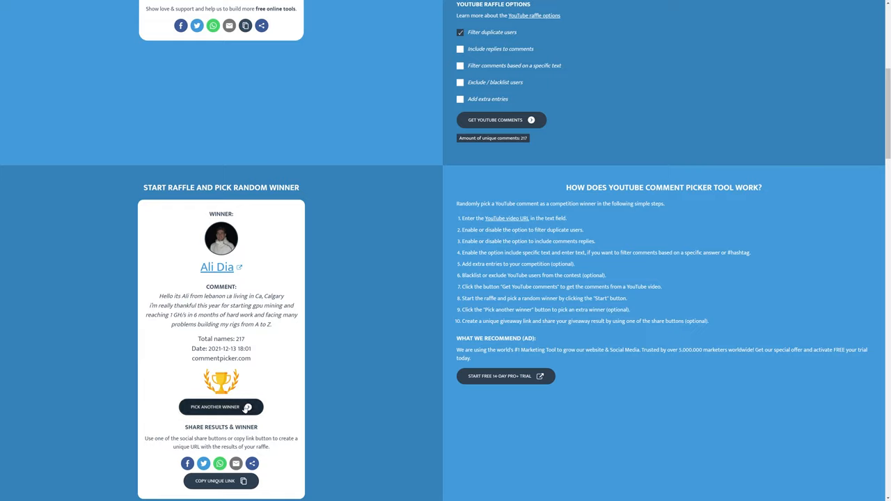
Step: Draw three more replacement winners, landing on Darkmoon Mining from BC Canada
{"action": "left_click", "coordinate": [220, 407]}
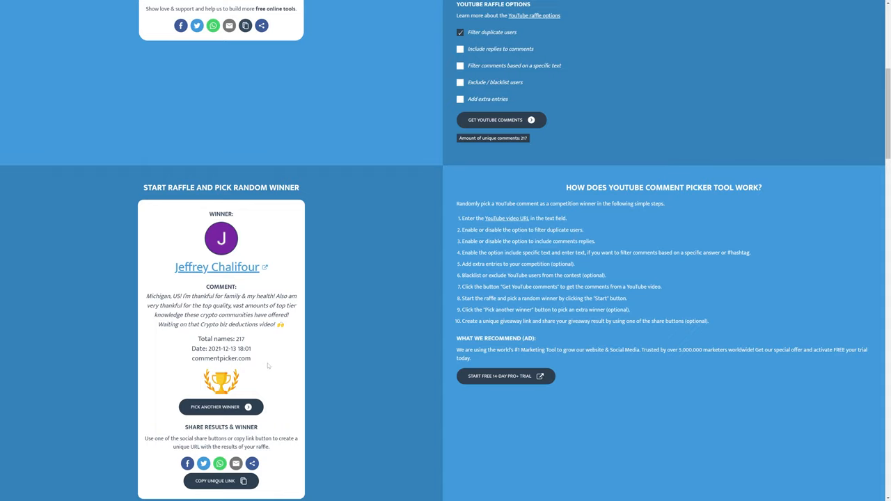
{"action": "mouse_move", "coordinate": [286, 328]}
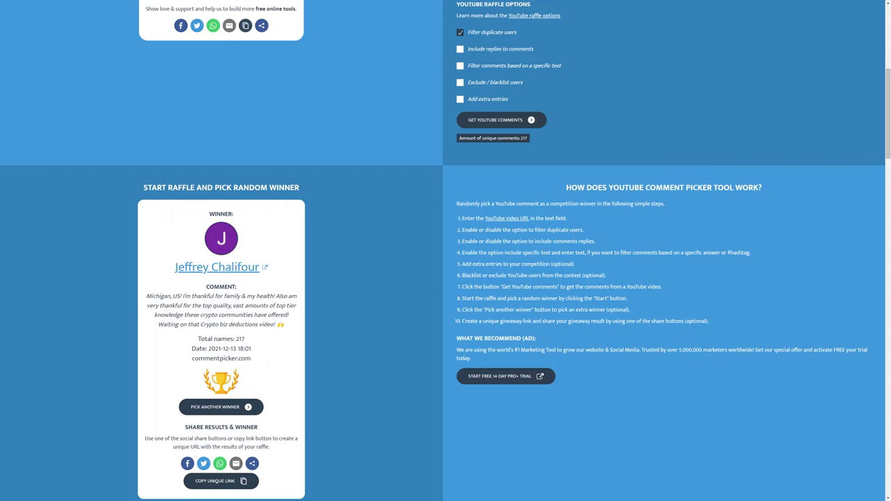
{"action": "mouse_move", "coordinate": [252, 336]}
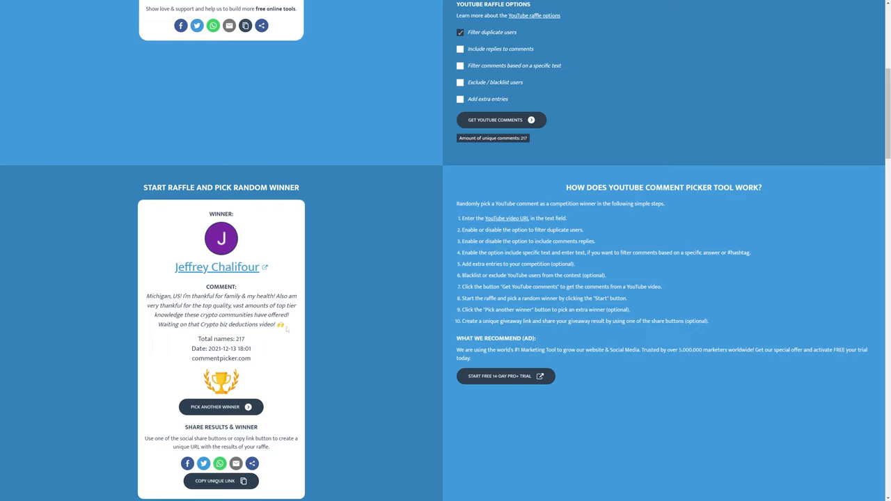
{"action": "left_click", "coordinate": [221, 407]}
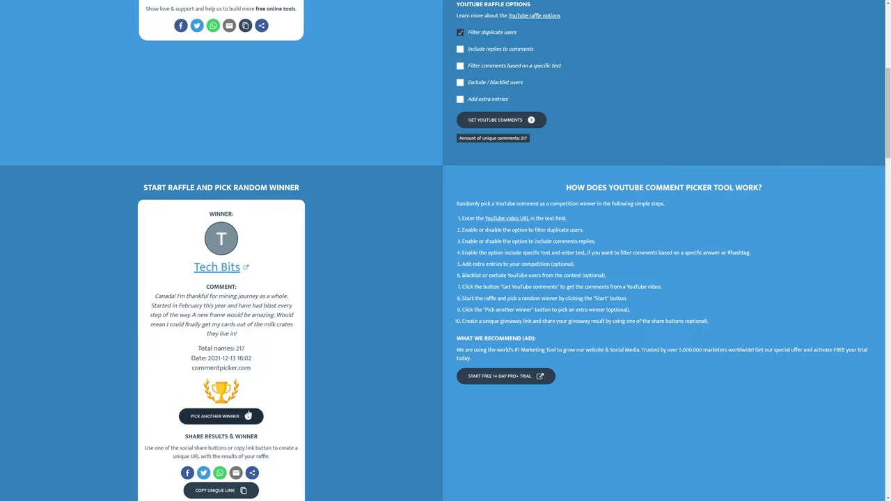
{"action": "left_click", "coordinate": [220, 416]}
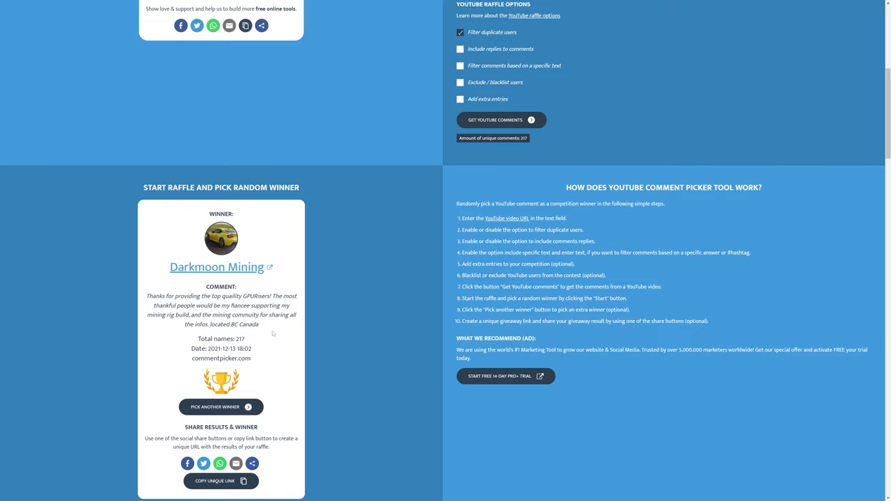
Step: Draw five more replacement winners, landing on hugo from the USA
{"action": "left_click", "coordinate": [221, 407]}
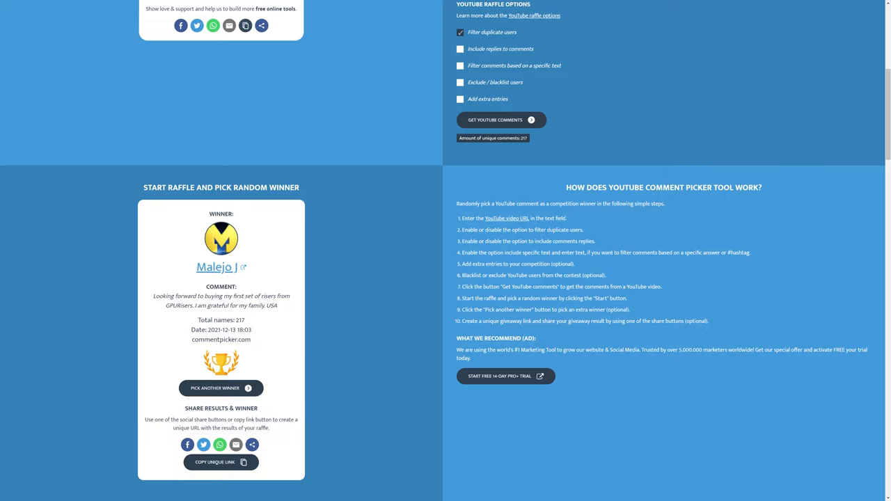
{"action": "left_click", "coordinate": [221, 388]}
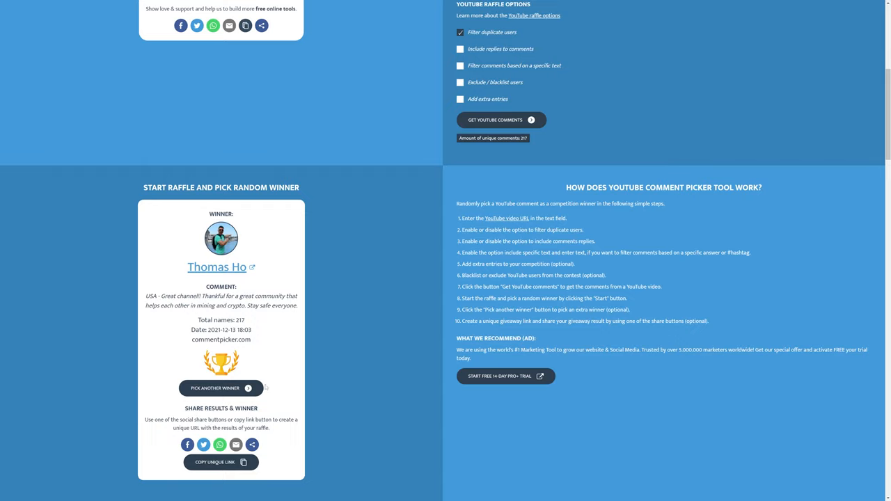
{"action": "left_click", "coordinate": [220, 387]}
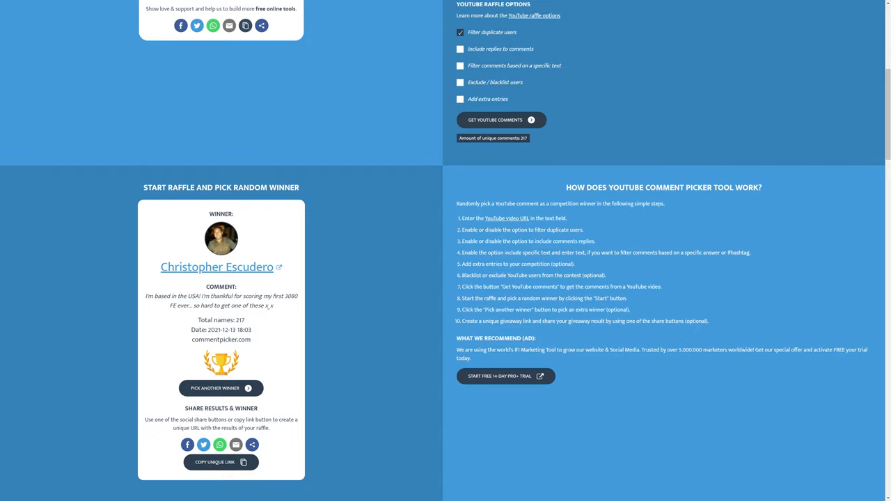
{"action": "left_click", "coordinate": [220, 388]}
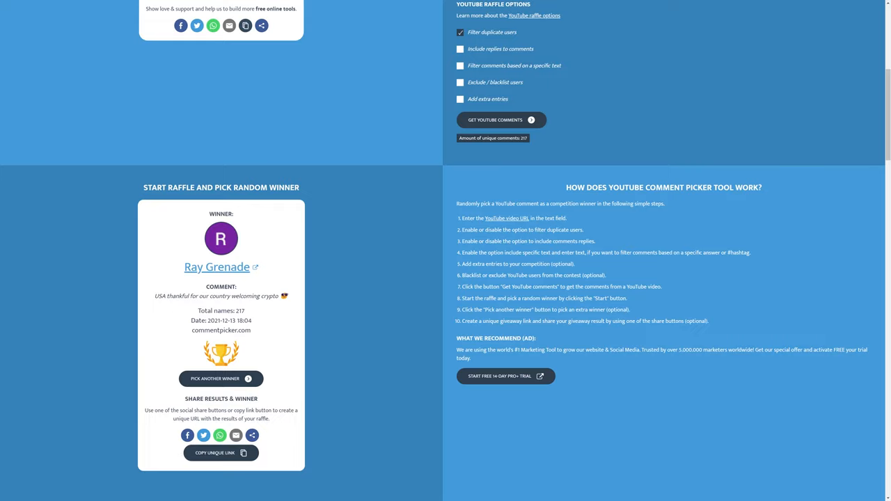
{"action": "left_click", "coordinate": [221, 378]}
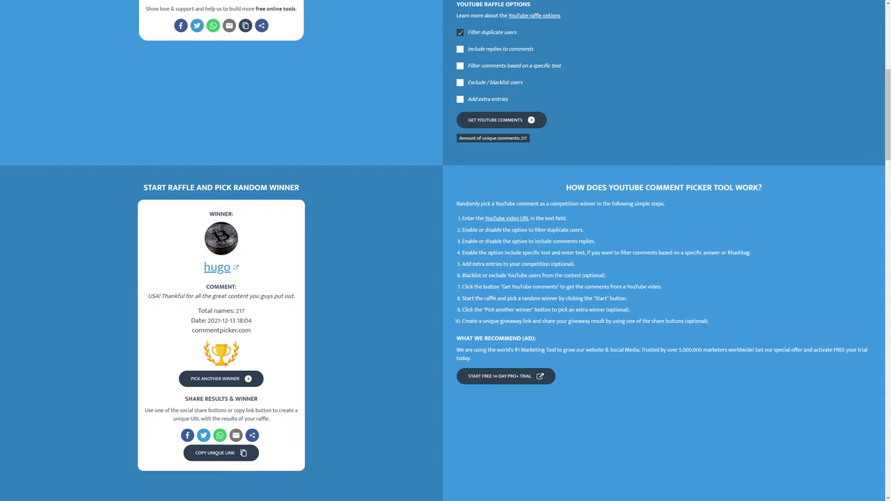
{"action": "mouse_move", "coordinate": [283, 377]}
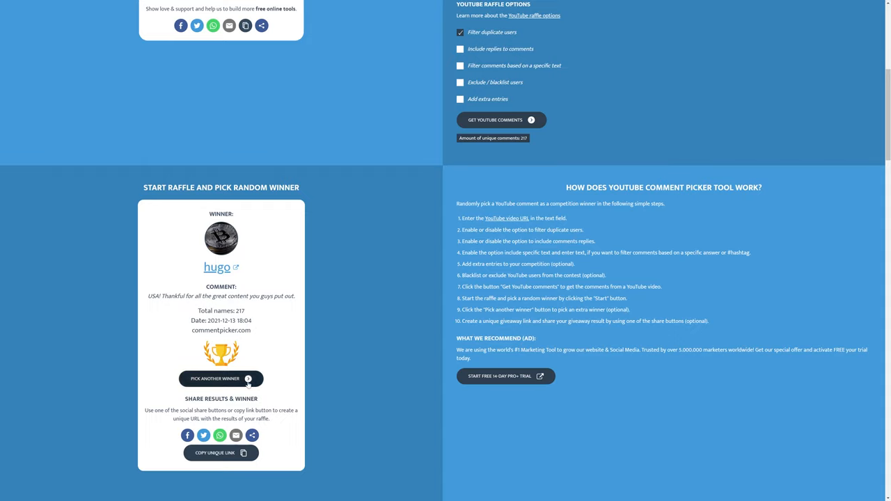
{"action": "left_click", "coordinate": [220, 378]}
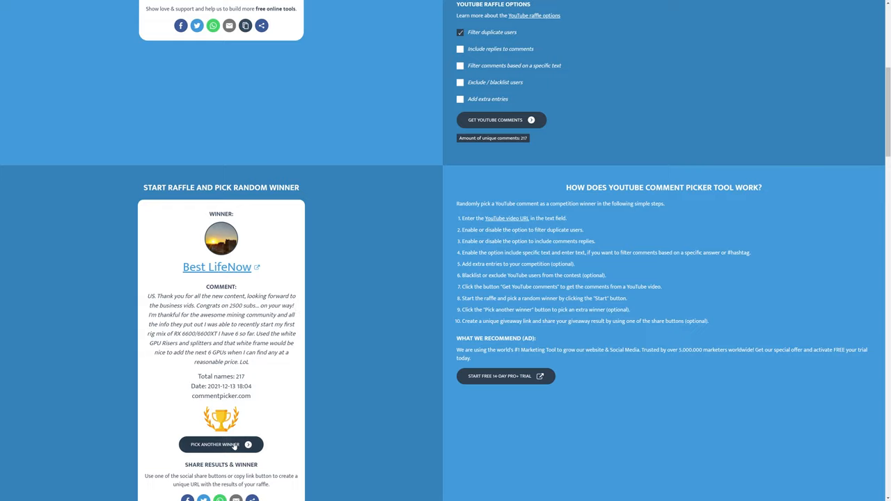
{"action": "left_click", "coordinate": [220, 444]}
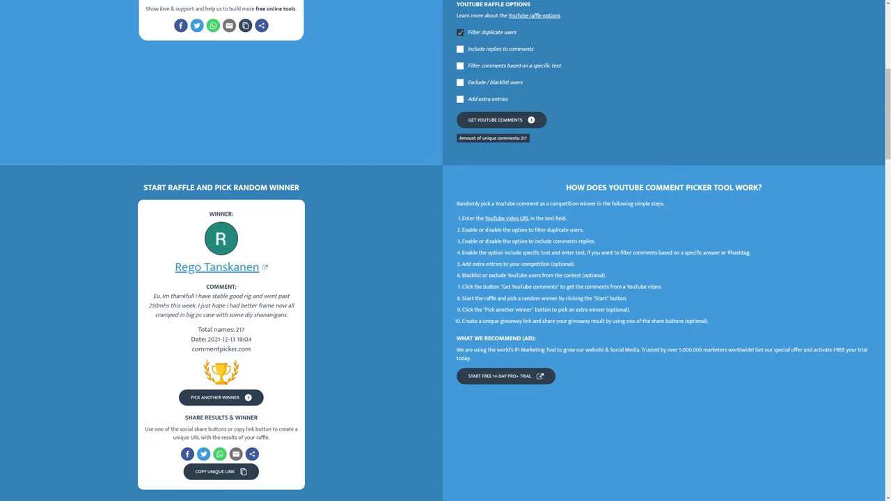
{"action": "mouse_move", "coordinate": [306, 316]}
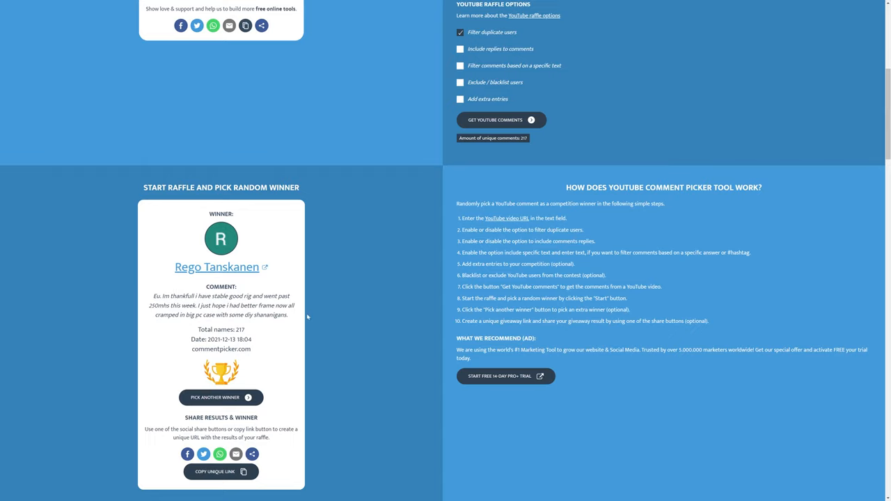
{"action": "mouse_move", "coordinate": [297, 304]}
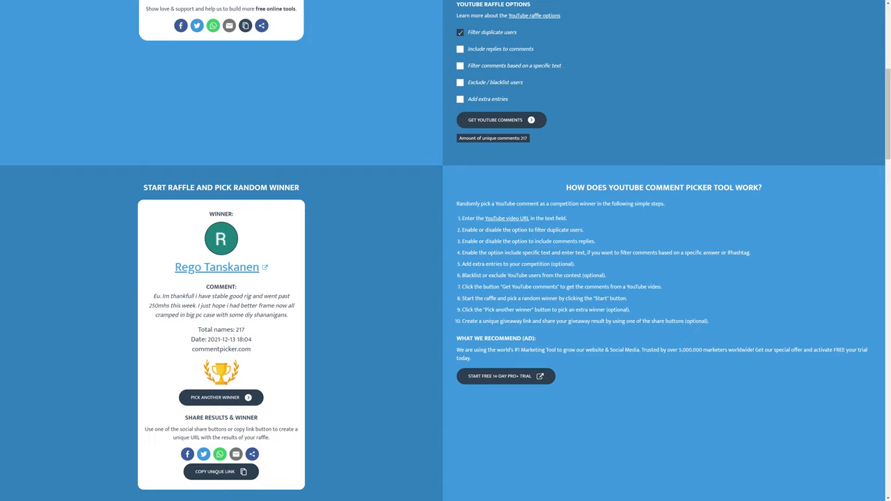
{"action": "mouse_move", "coordinate": [295, 318]}
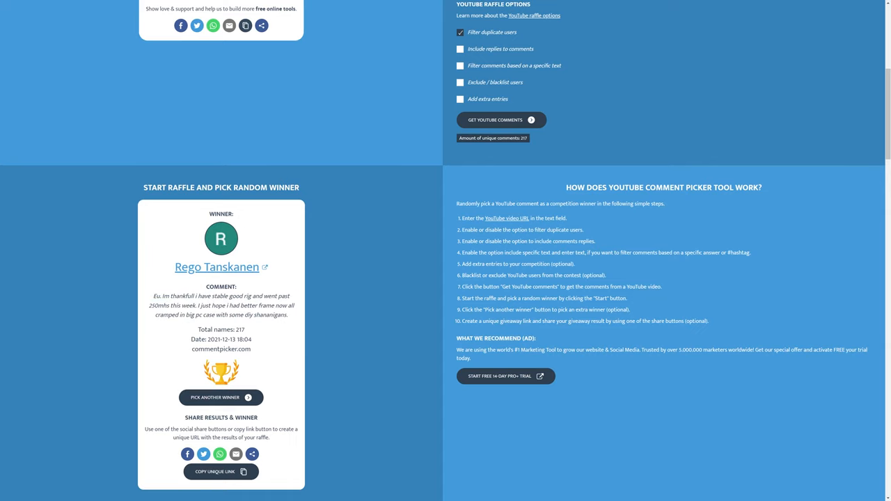
{"action": "mouse_move", "coordinate": [295, 407]}
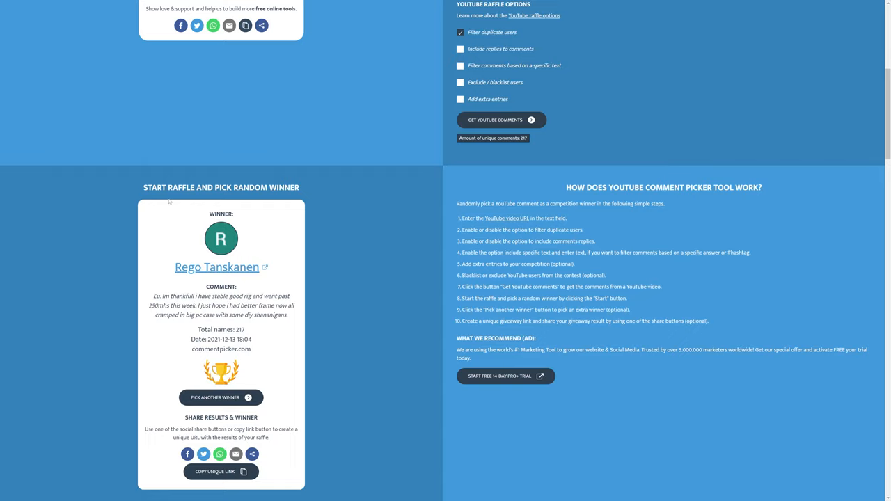
{"action": "mouse_move", "coordinate": [164, 216]}
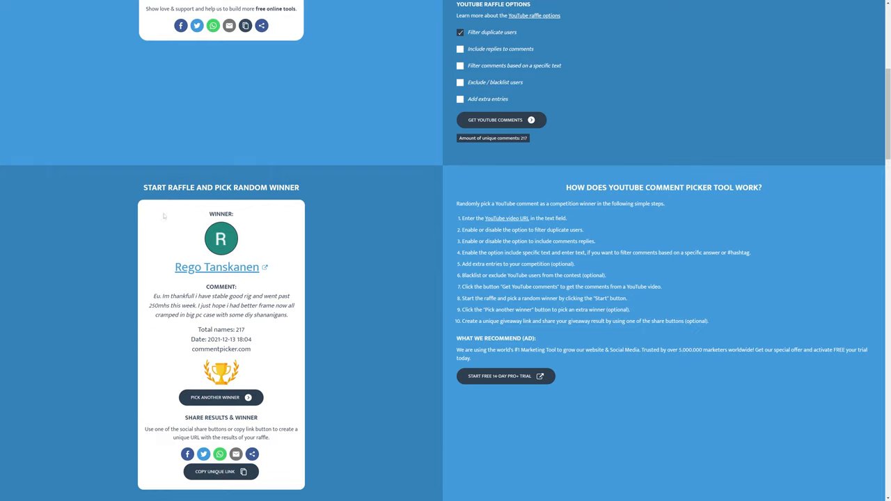
{"action": "scroll", "scroll_direction": "up", "scroll_amount": 3}
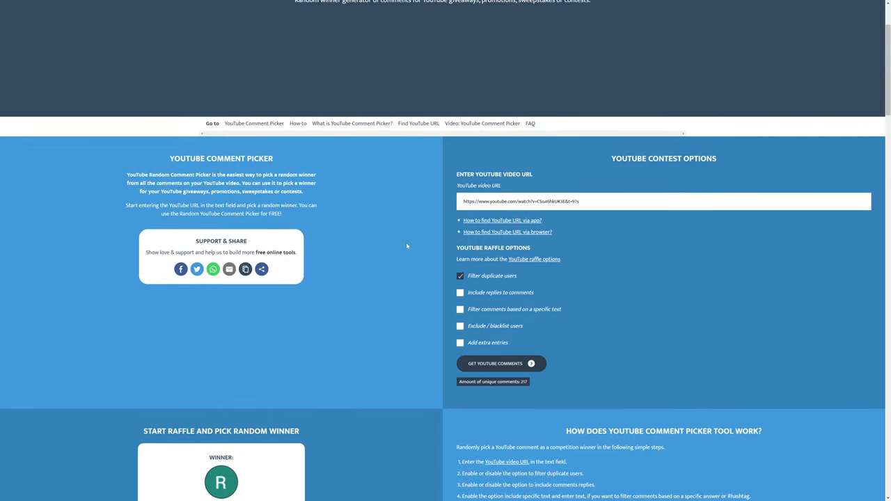